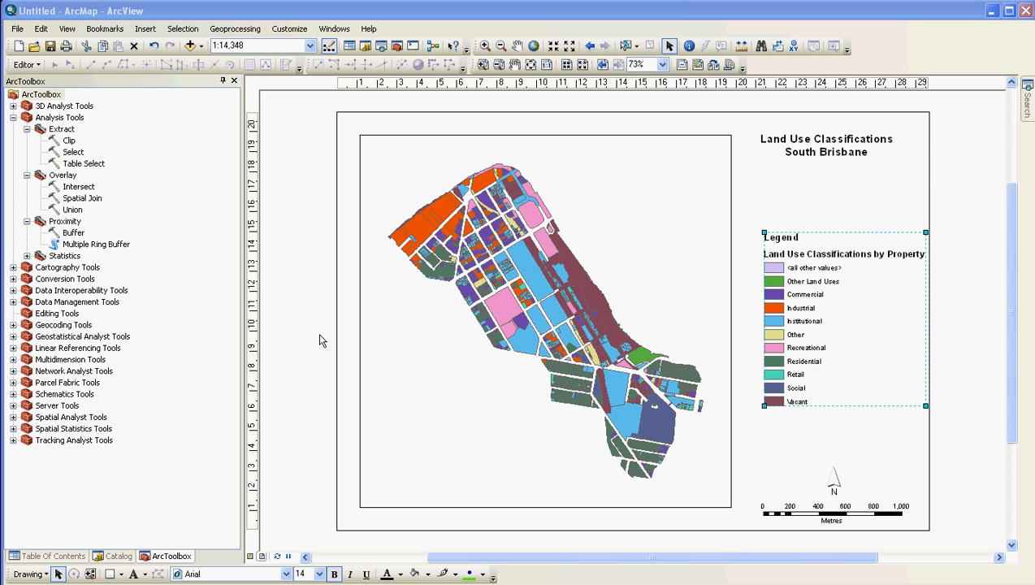
pyautogui.moveTo(257, 556)
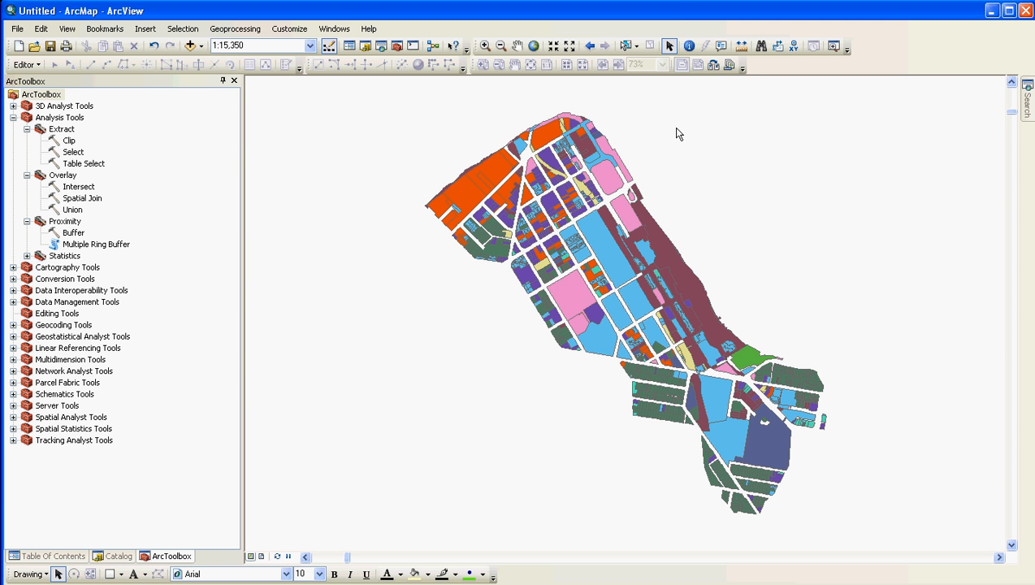
pyautogui.moveTo(285, 392)
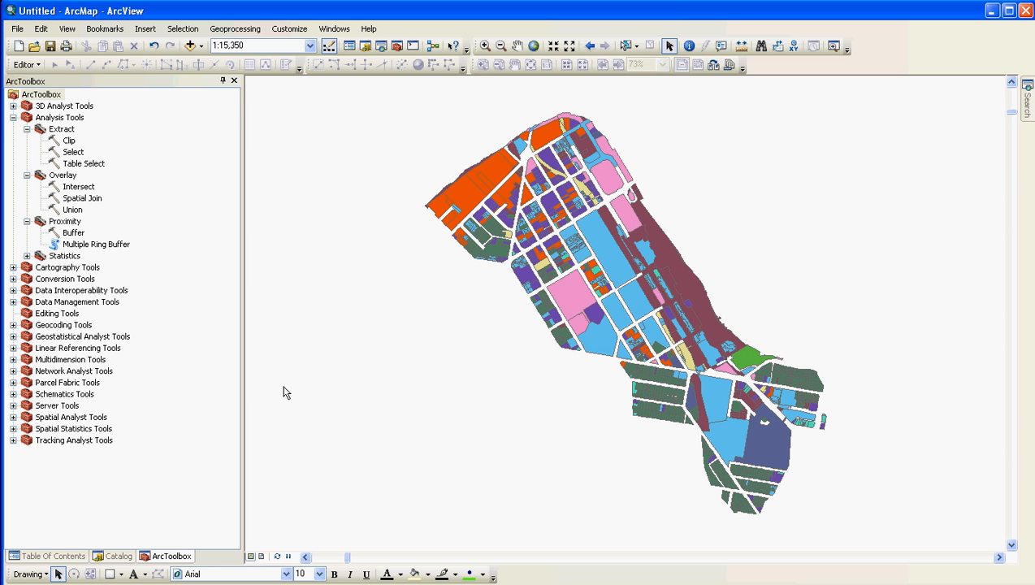
pyautogui.moveTo(52, 556)
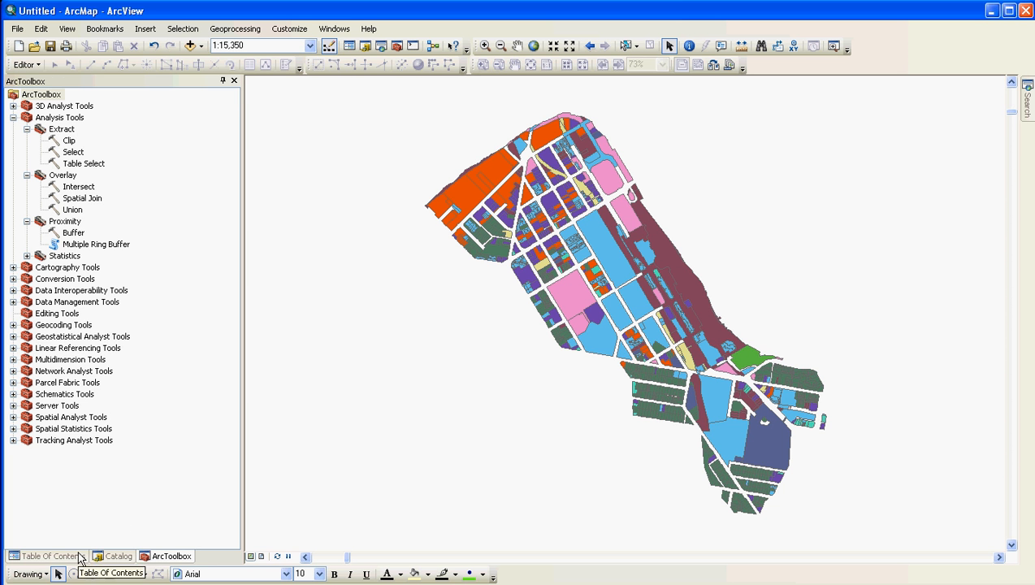
# Step: Show the Table Of Contents layer list and bring up the Selection menu
pyautogui.click(48, 556)
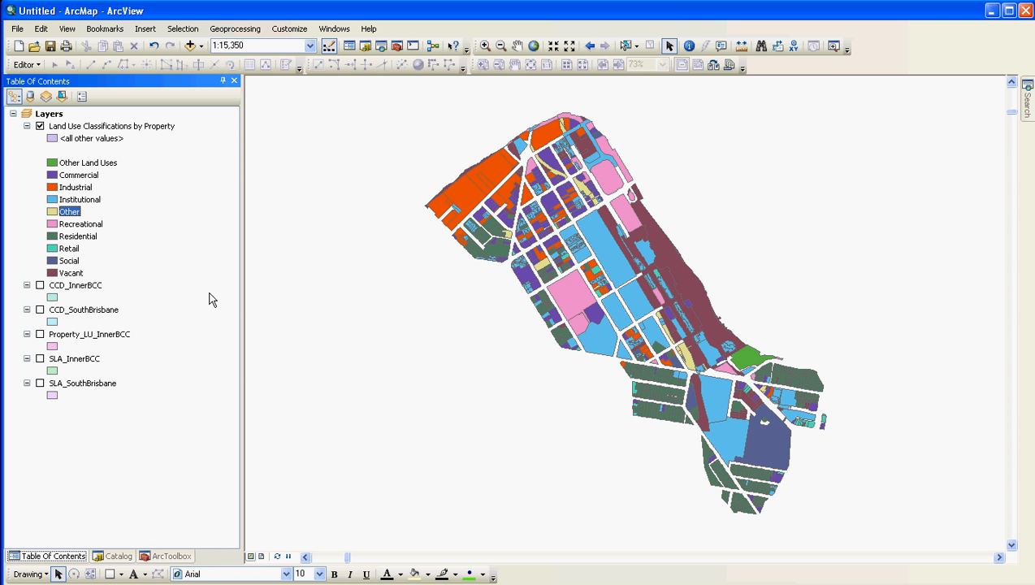
pyautogui.moveTo(266, 191)
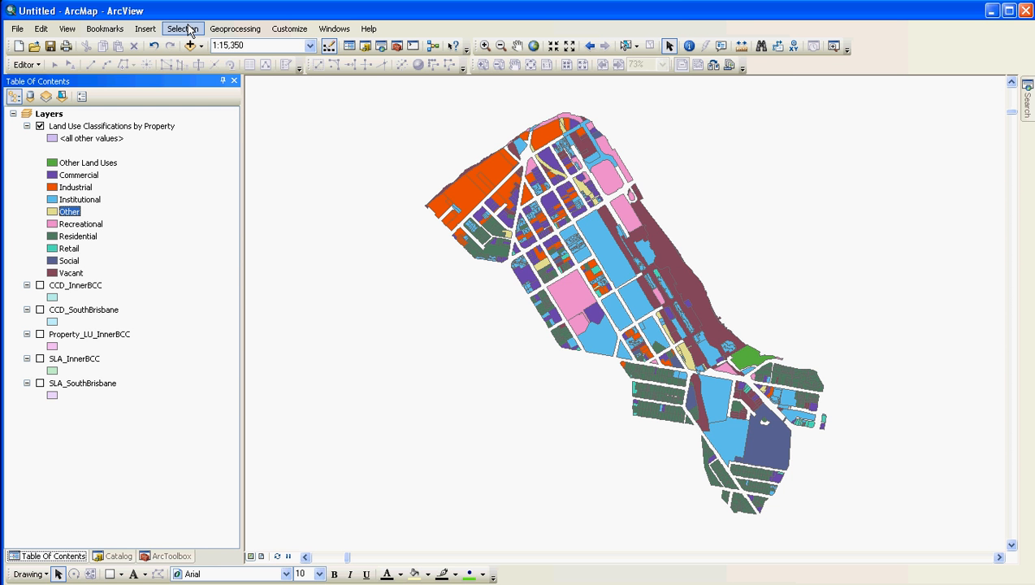
pyautogui.click(182, 29)
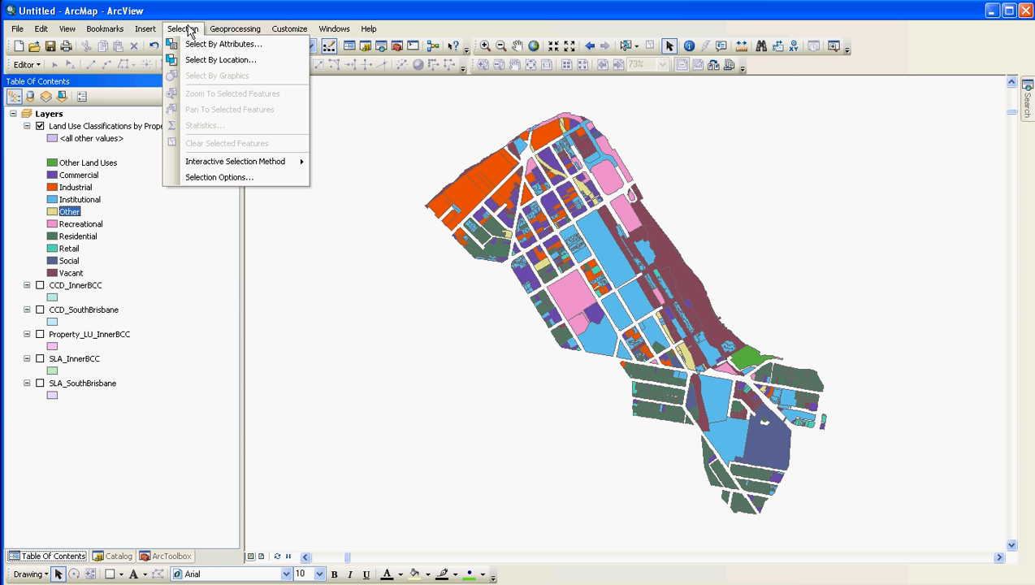
pyautogui.moveTo(224, 44)
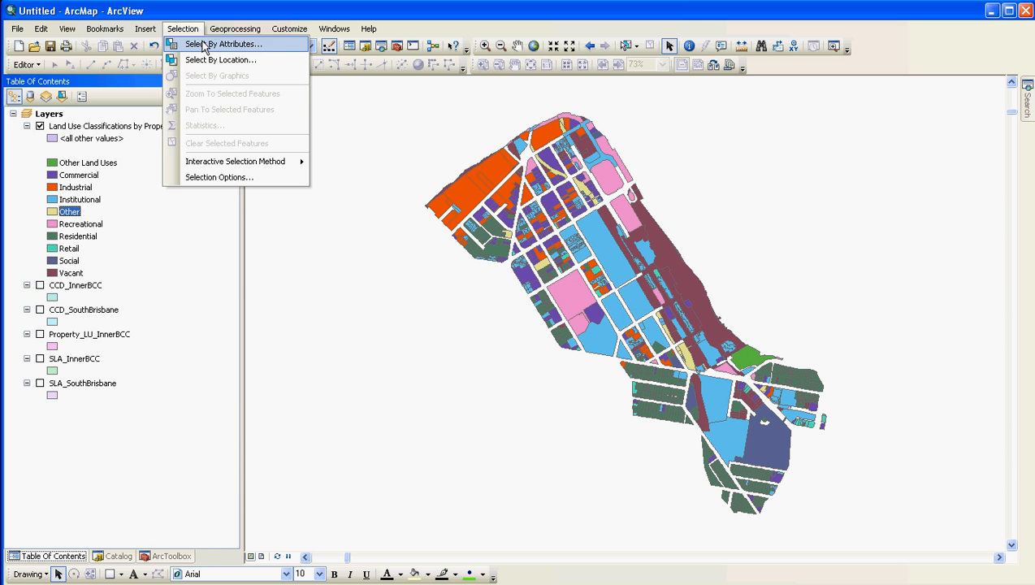
# Step: Start Select By Attributes on Property_LU_SouthBrisbane, creating a new selection
pyautogui.click(226, 43)
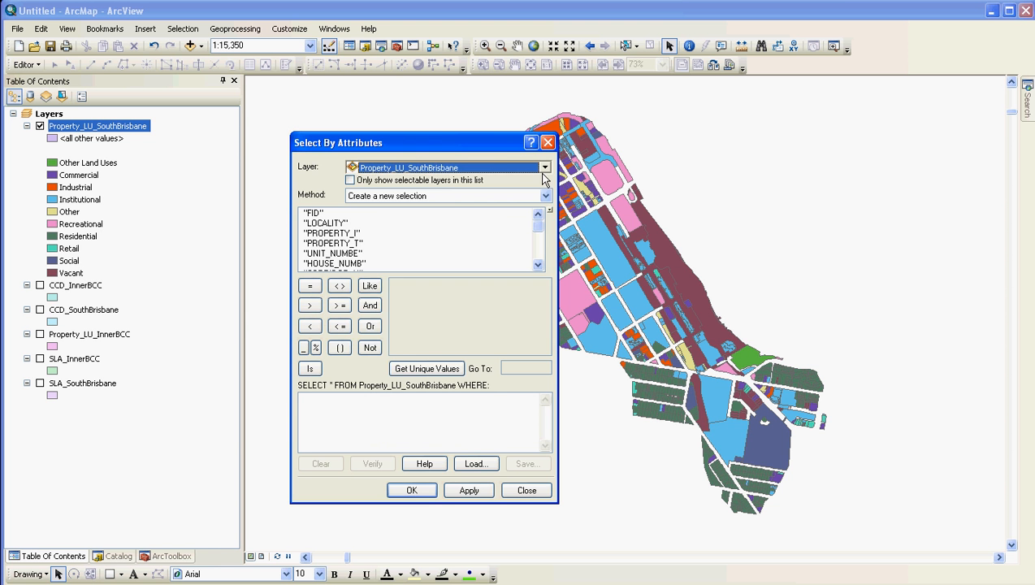
pyautogui.click(545, 167)
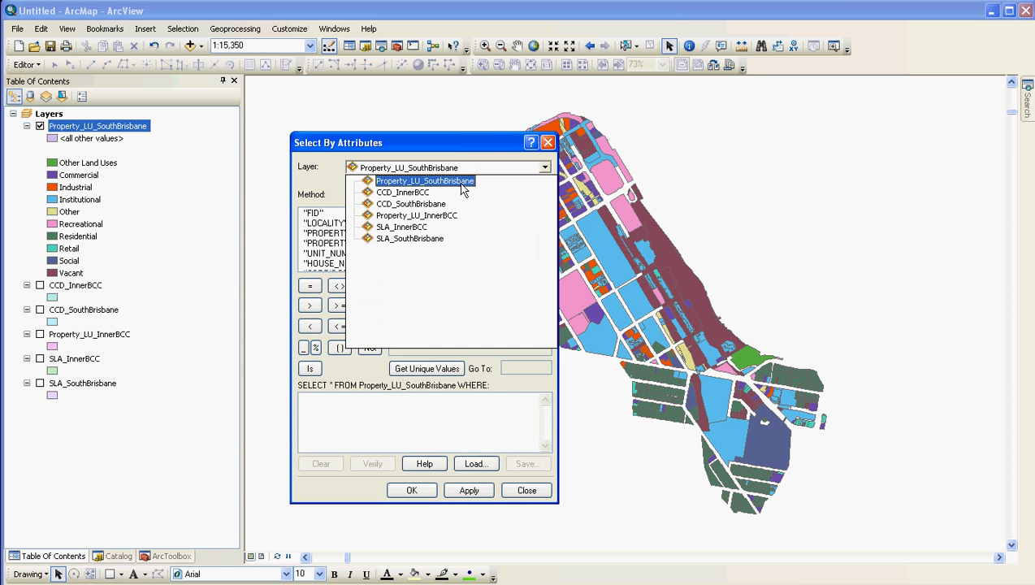
pyautogui.click(424, 180)
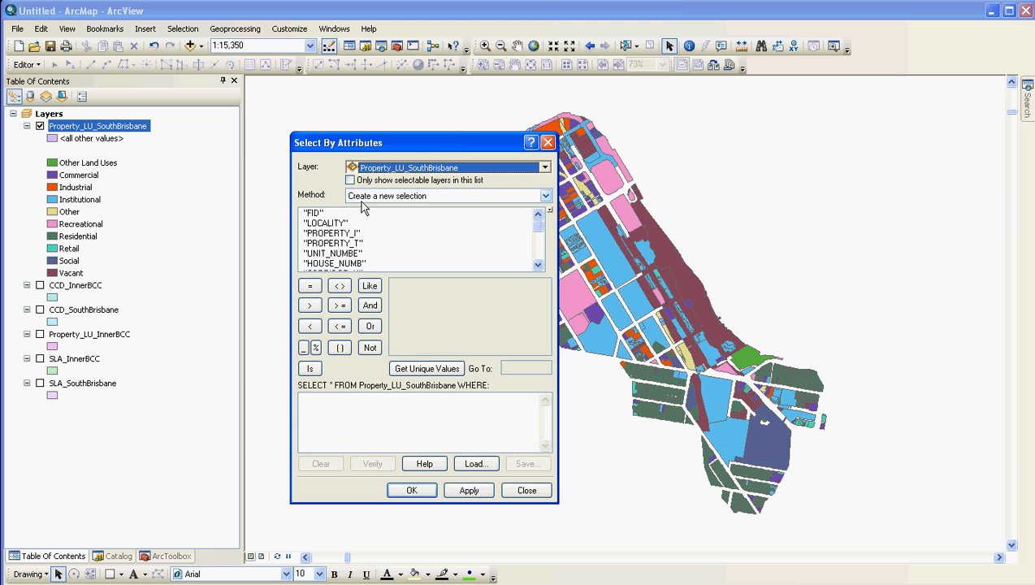
pyautogui.moveTo(382, 208)
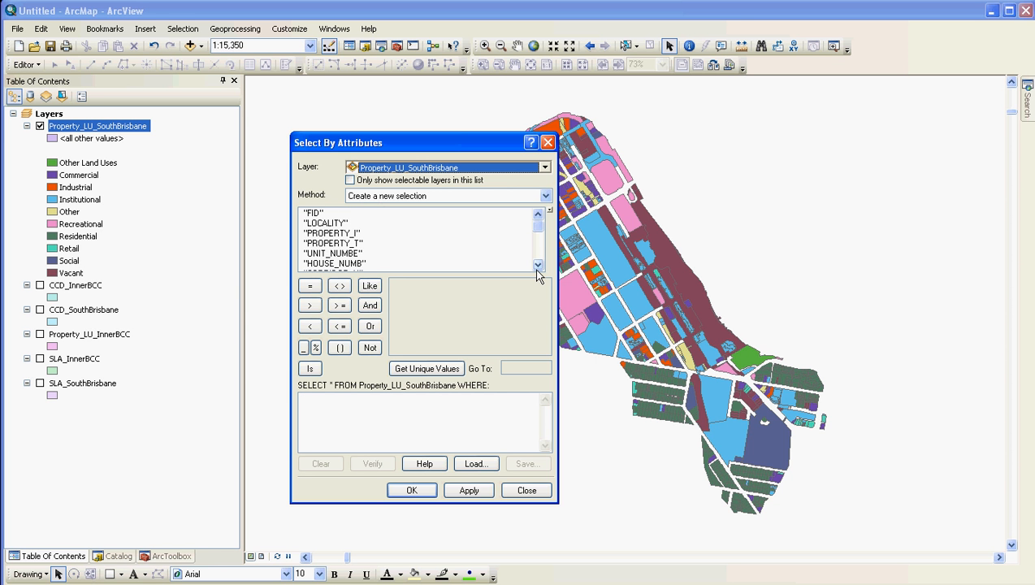
pyautogui.click(536, 267)
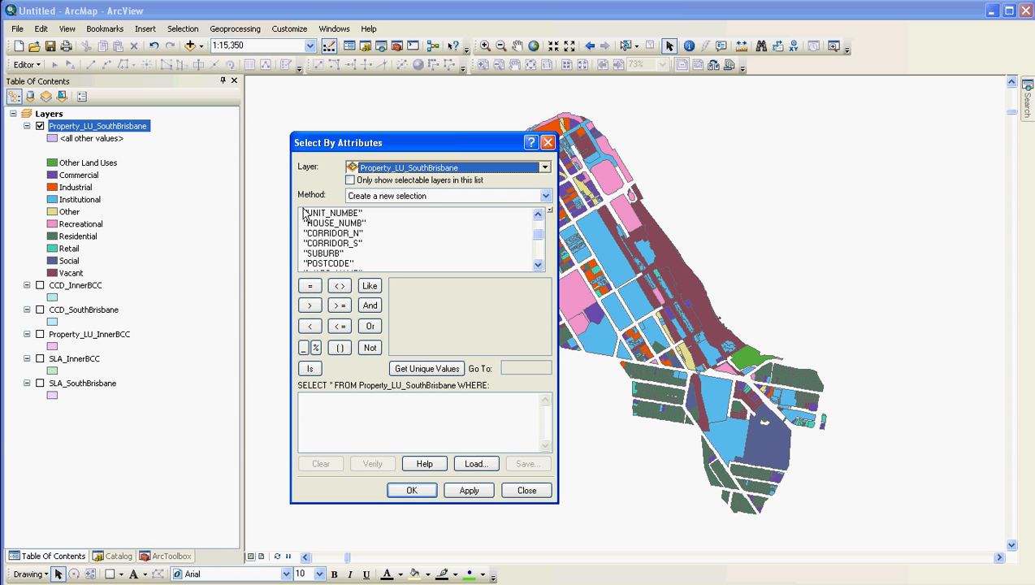
pyautogui.moveTo(497, 400)
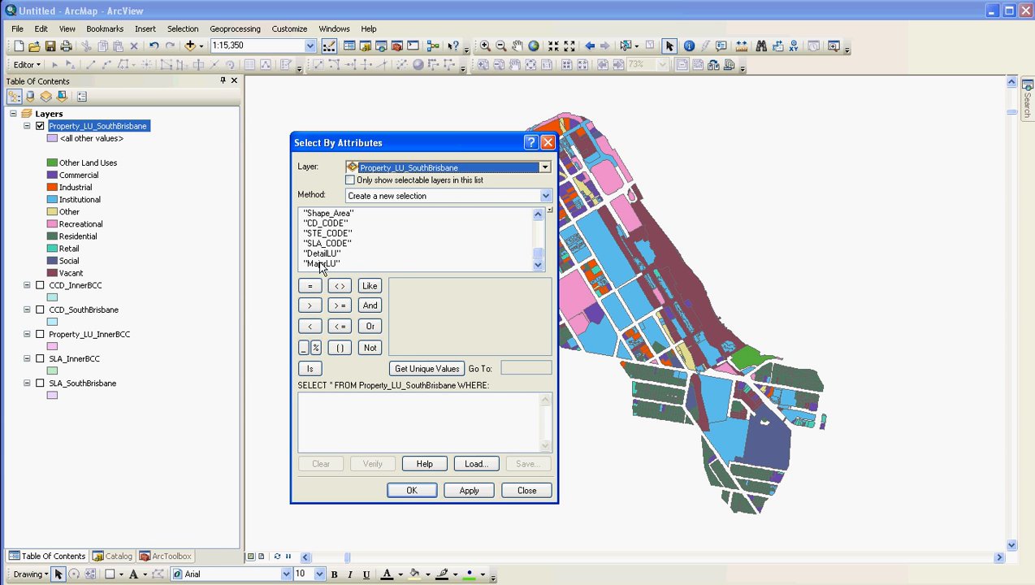
# Step: Build and run the query MajorLU = 'Residential' to select the residential parcels
pyautogui.doubleClick(322, 264)
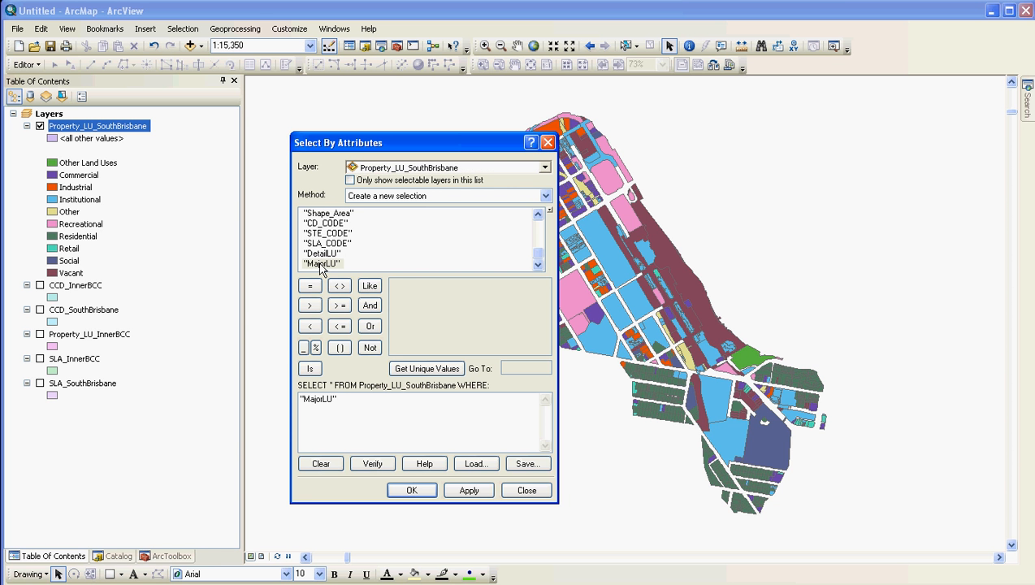
pyautogui.click(309, 286)
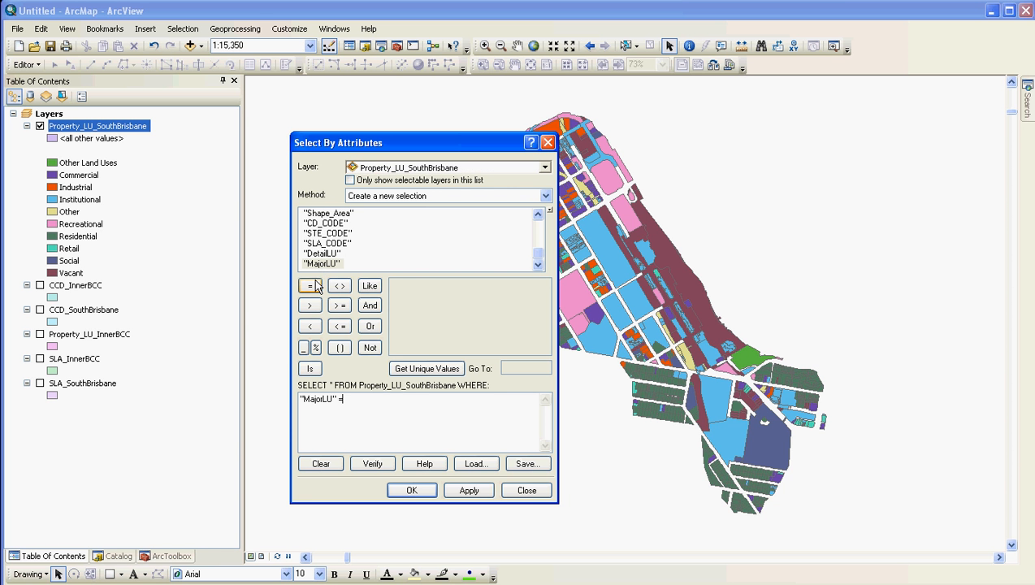
pyautogui.moveTo(340, 286)
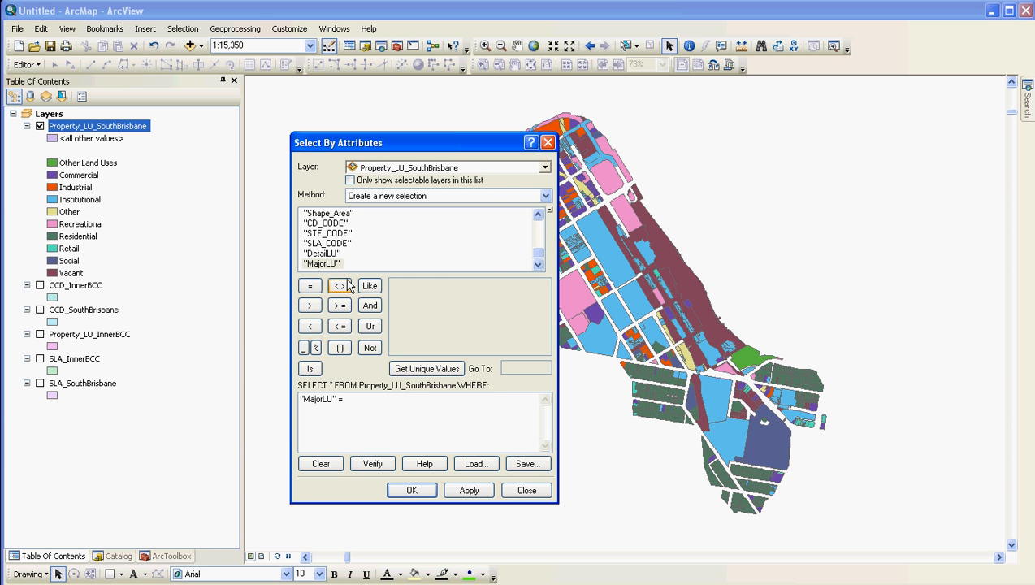
pyautogui.click(426, 367)
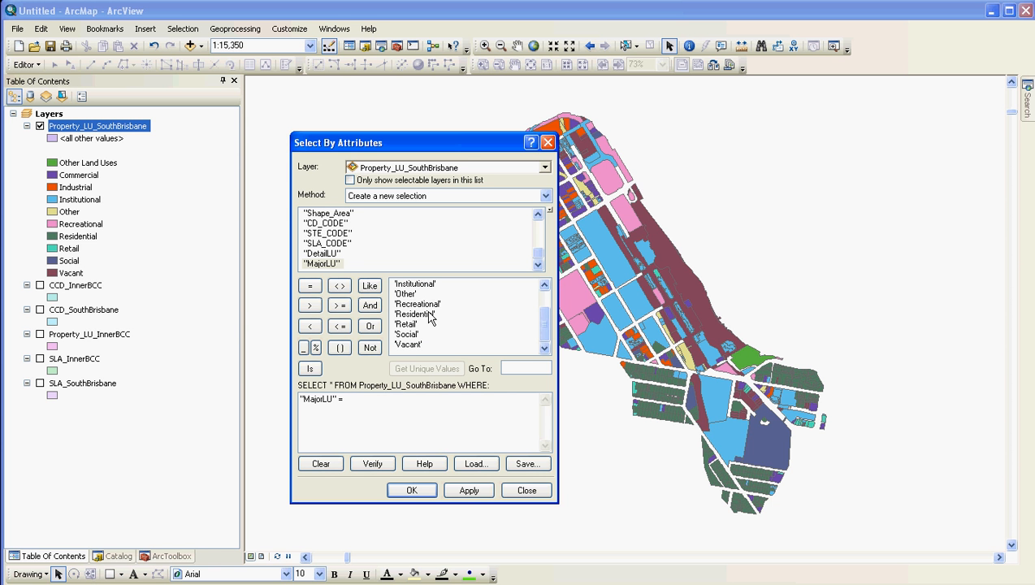
pyautogui.doubleClick(414, 316)
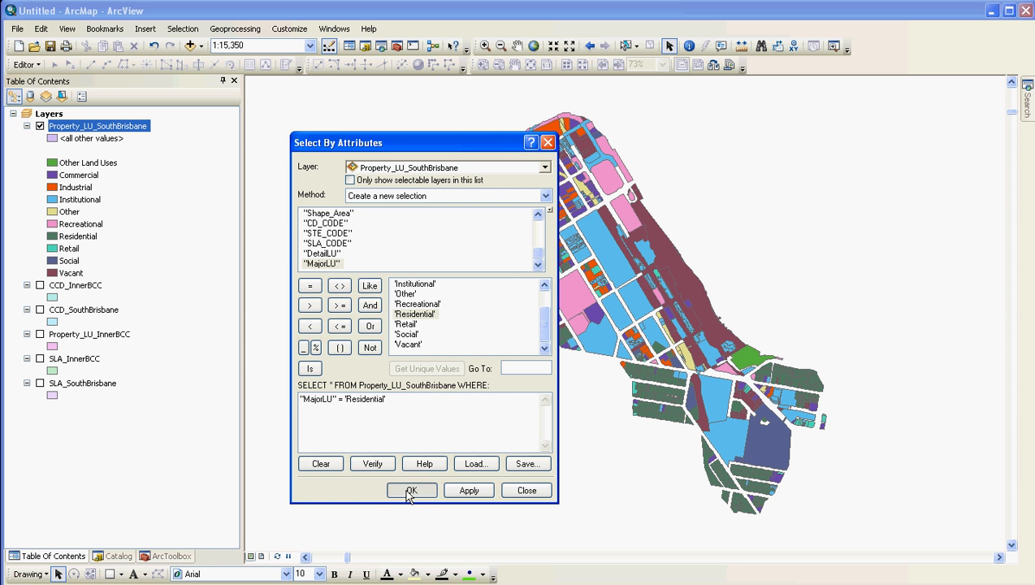
pyautogui.click(411, 491)
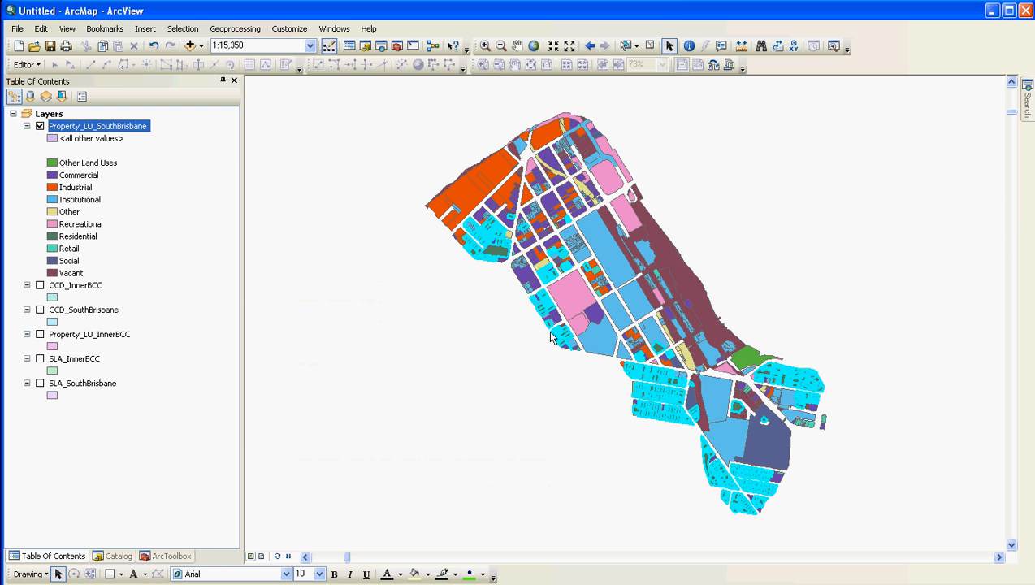
pyautogui.moveTo(582, 275)
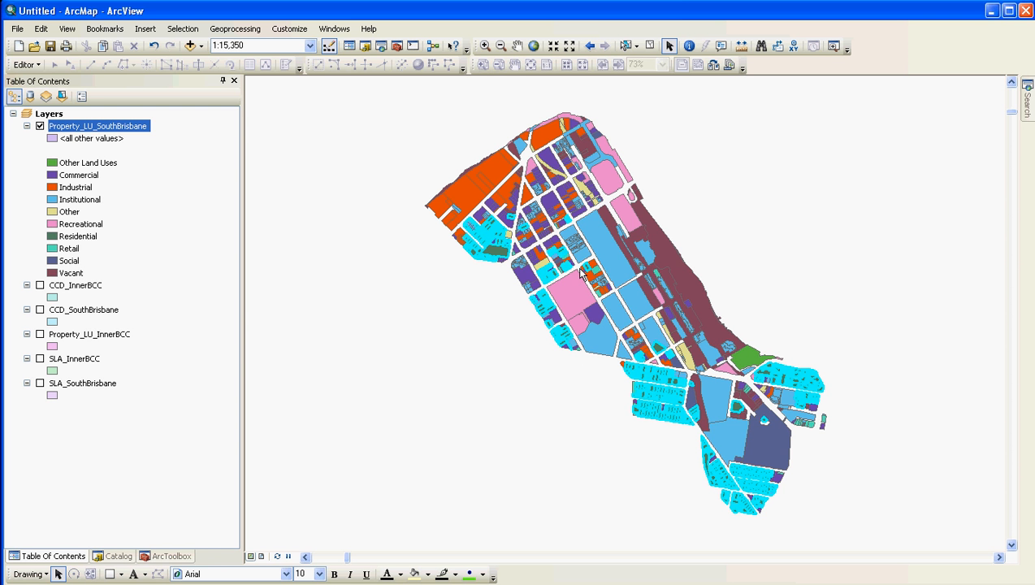
pyautogui.moveTo(772, 518)
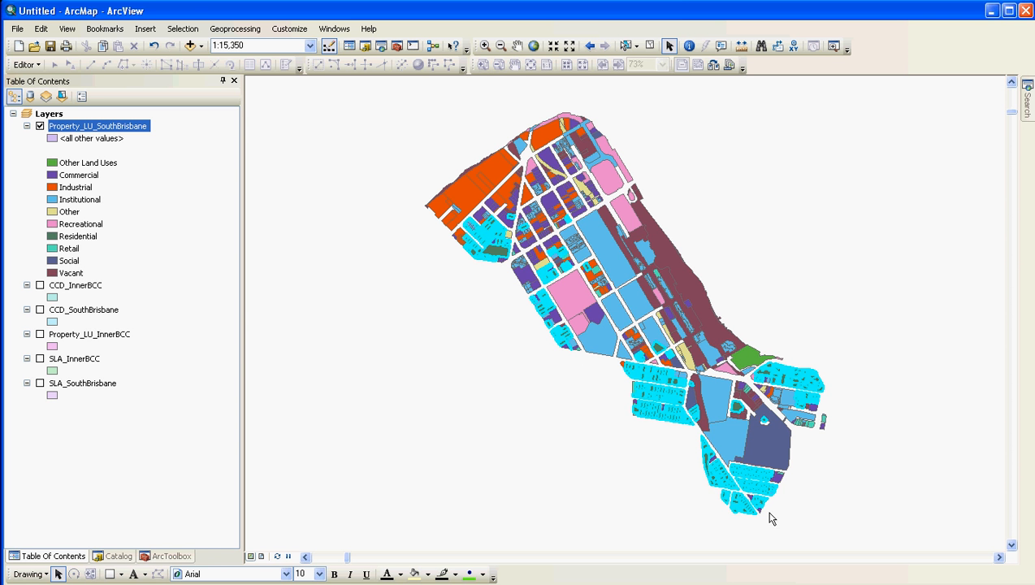
pyautogui.moveTo(852, 567)
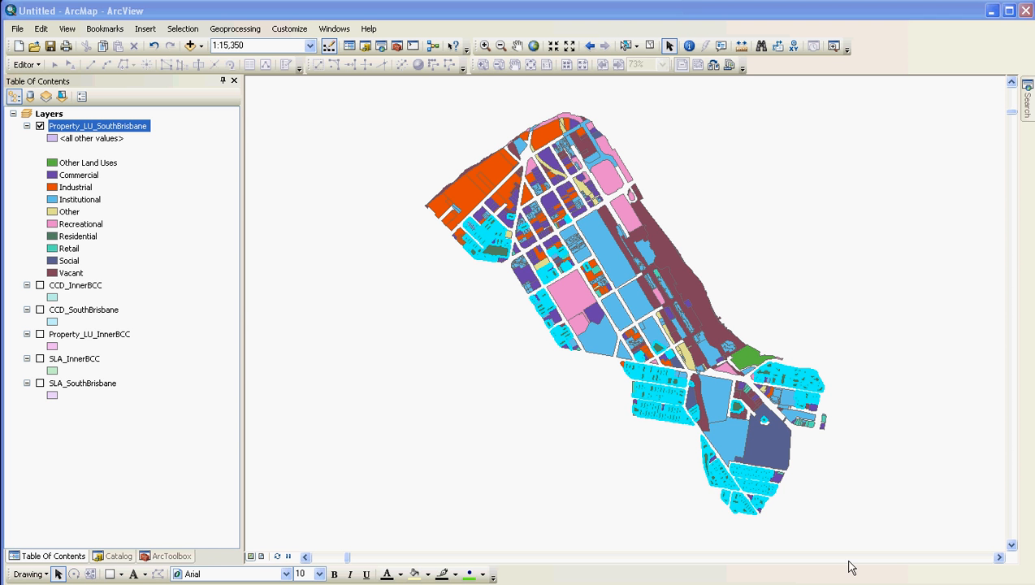
pyautogui.moveTo(881, 486)
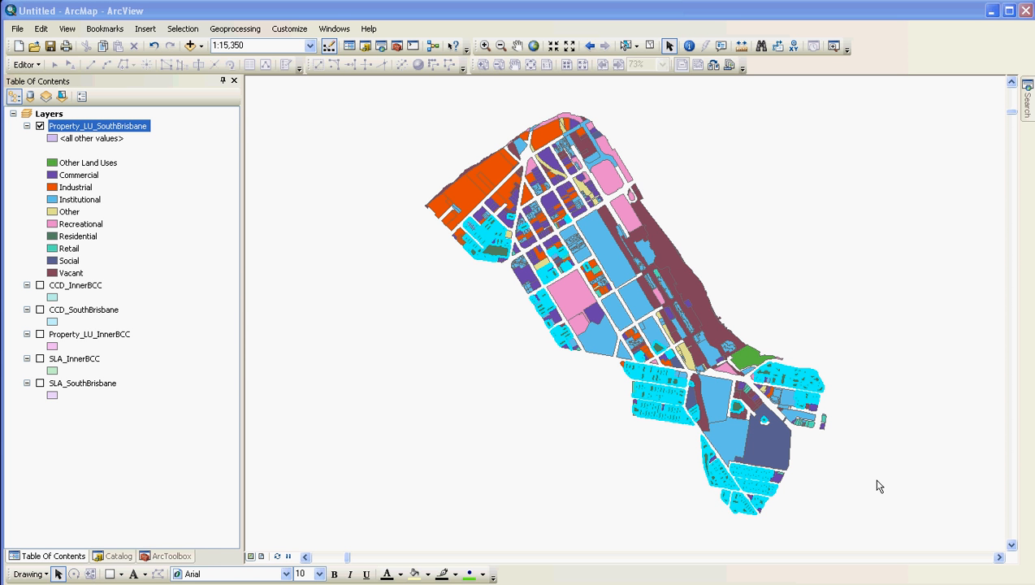
pyautogui.moveTo(280, 264)
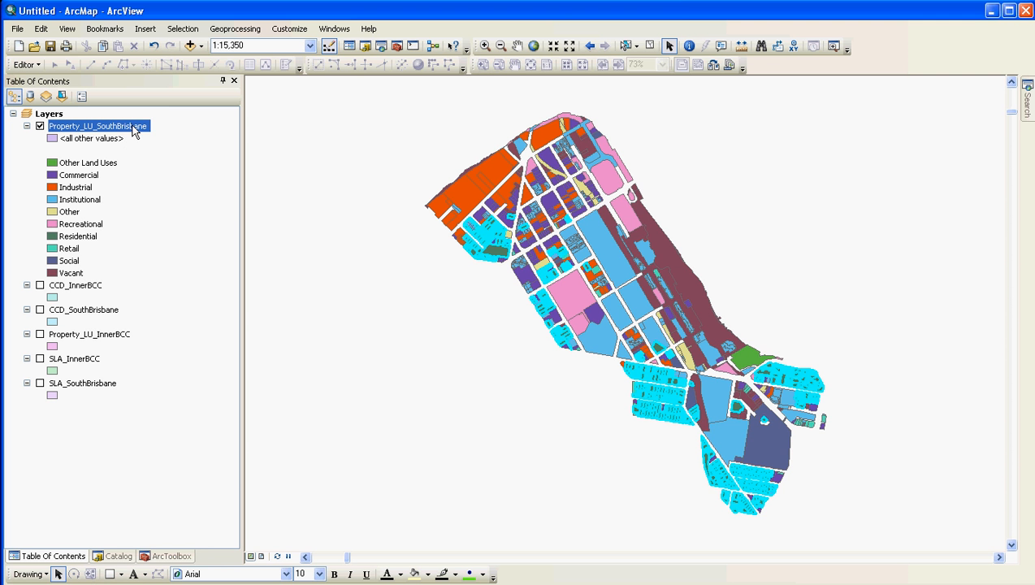
# Step: Begin Export Data for Property_LU_SouthBrisbane, exporting only the selected features
pyautogui.rightClick(97, 127)
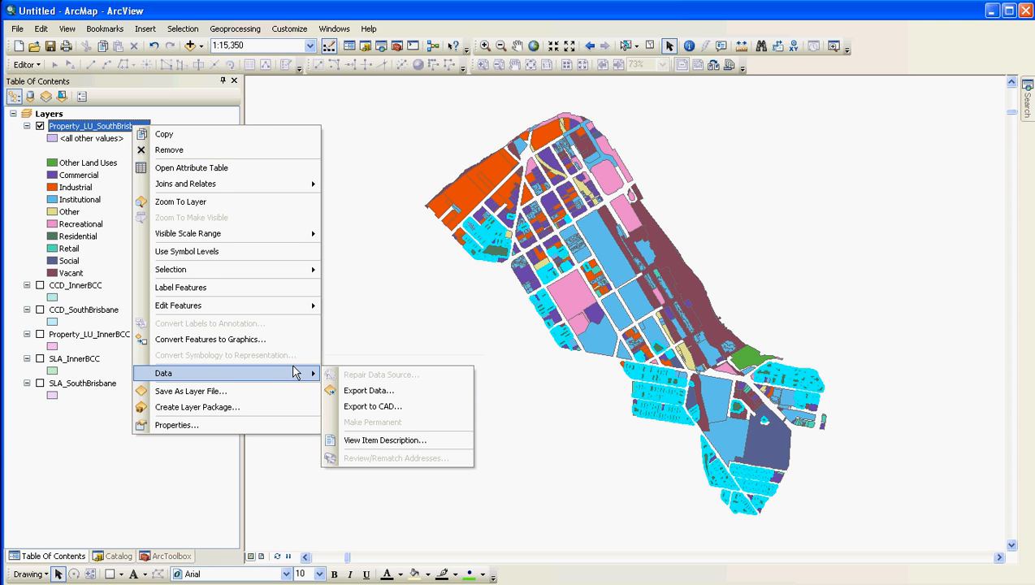
pyautogui.moveTo(368, 390)
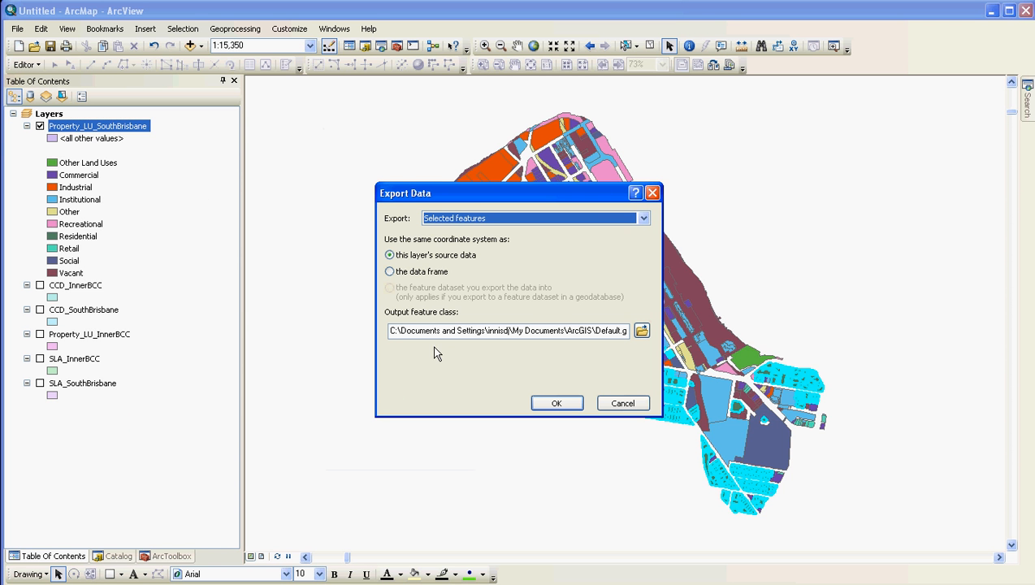
pyautogui.click(643, 218)
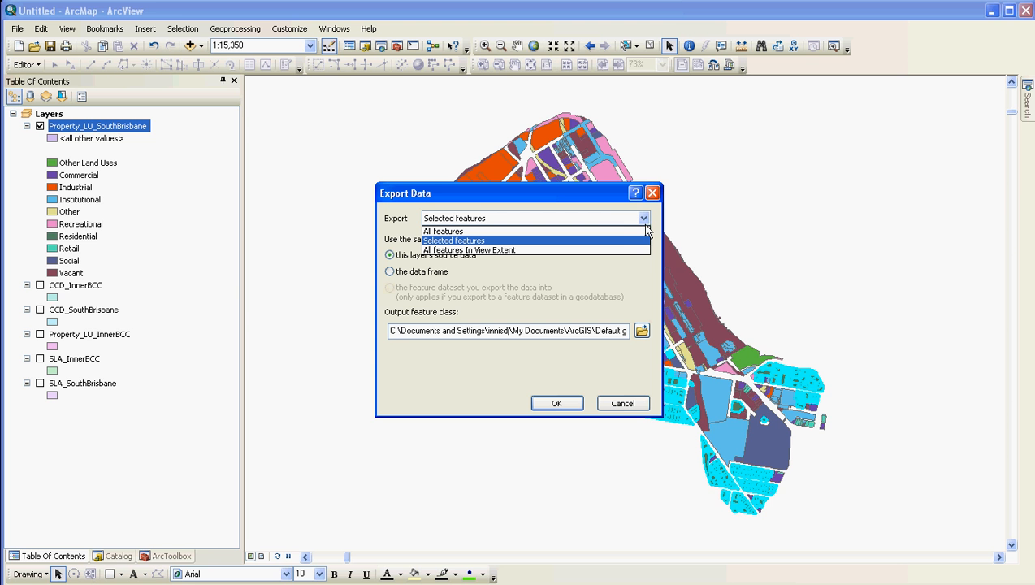
pyautogui.moveTo(621, 247)
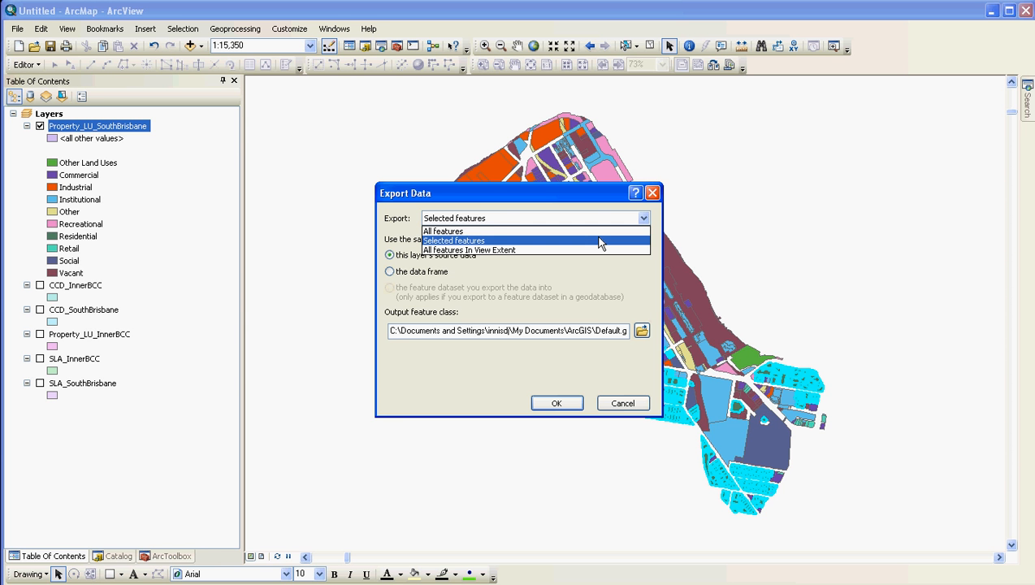
pyautogui.click(454, 241)
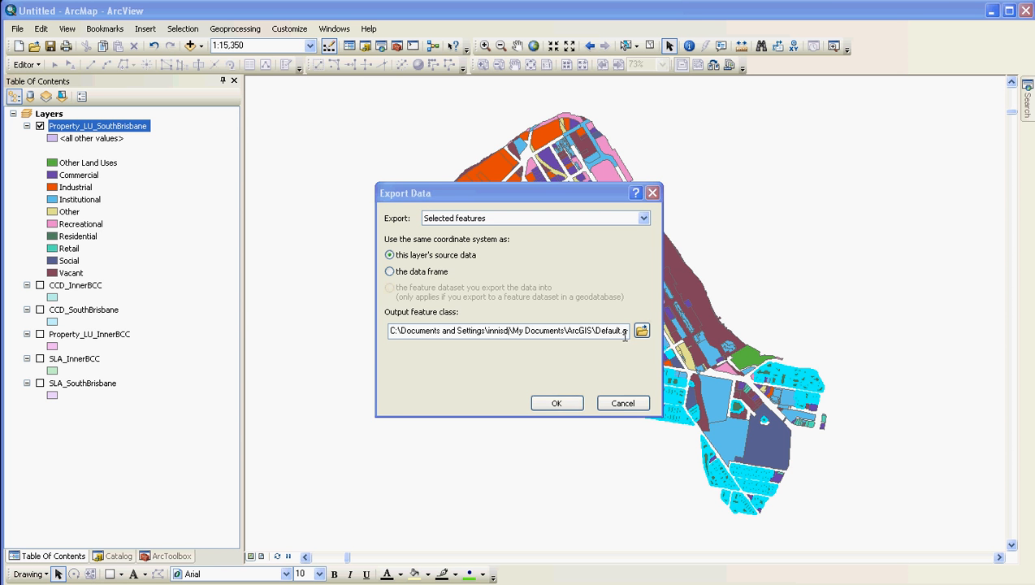
# Step: Name the output Residential_SouthBrisbane.shp in the Data folder and start exporting the 1356 parcels
pyautogui.click(641, 330)
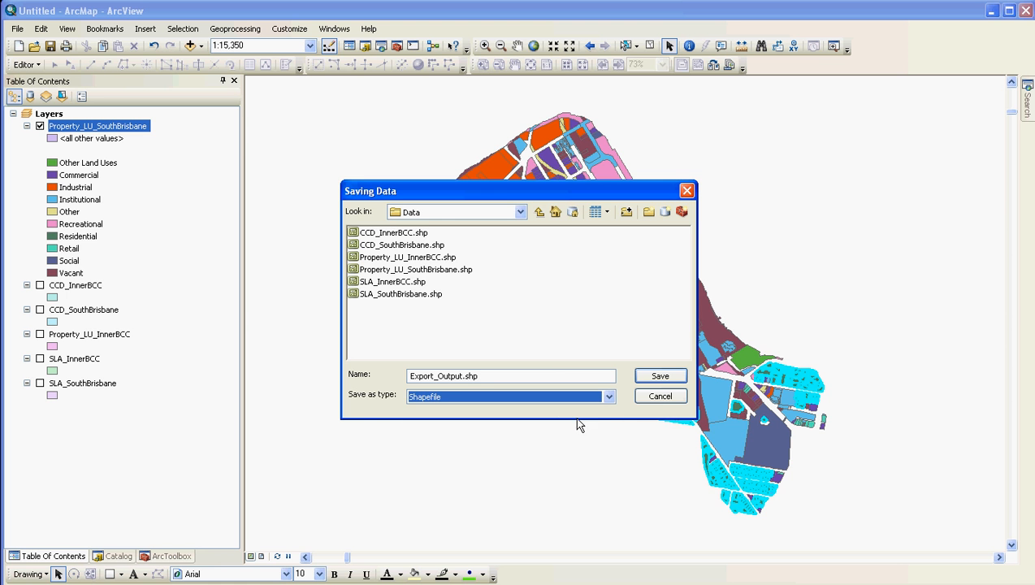
pyautogui.moveTo(459, 388)
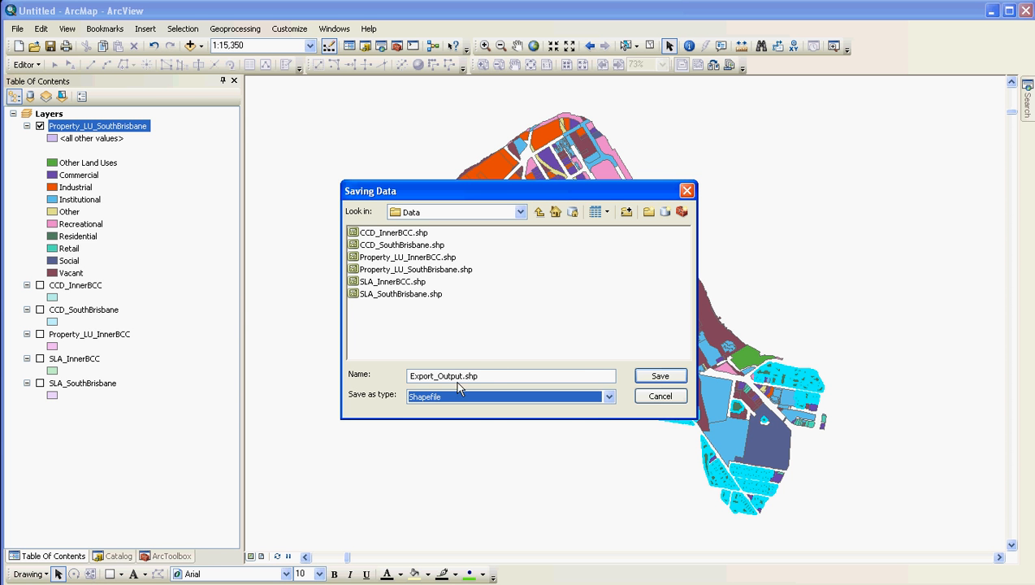
pyautogui.doubleClick(442, 376)
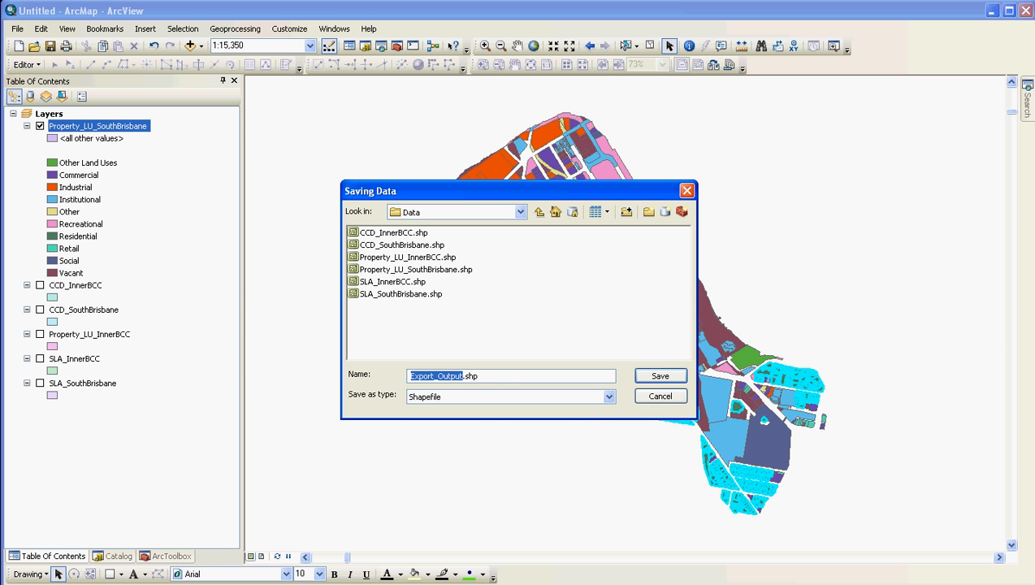
pyautogui.moveTo(519, 196)
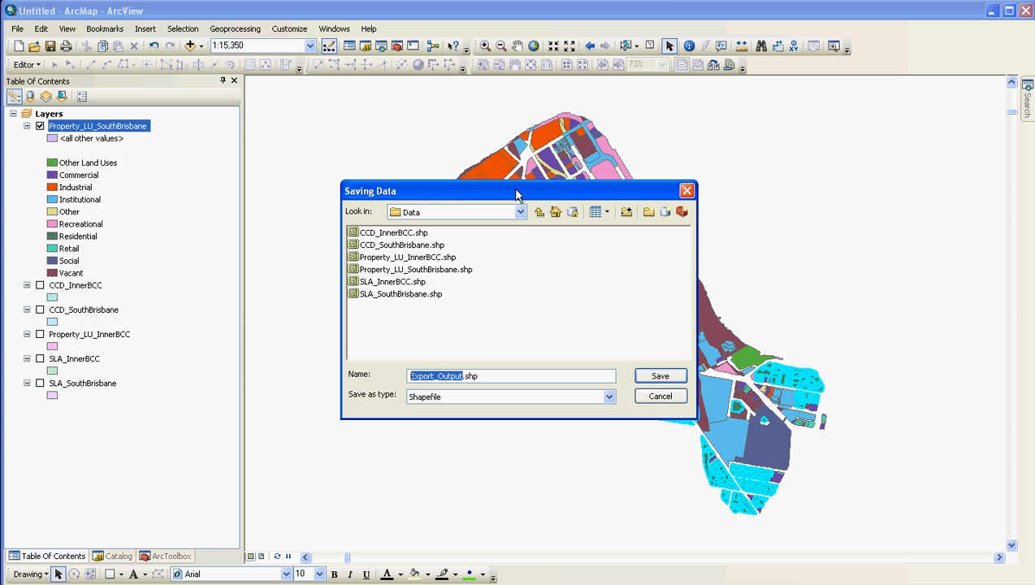
pyautogui.moveTo(491, 351)
pyautogui.write('Residential_SouthBrisbane')
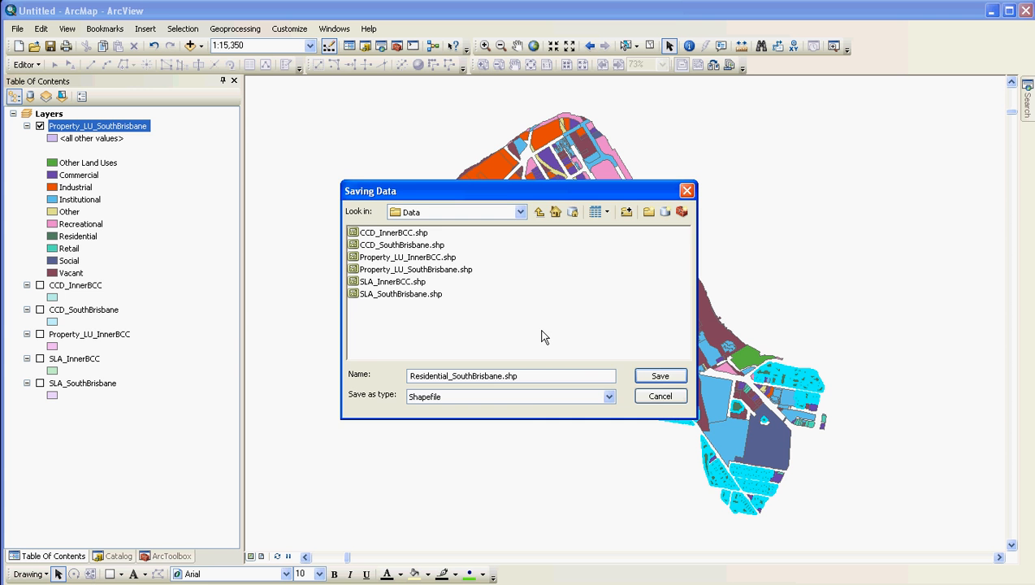
pyautogui.click(660, 376)
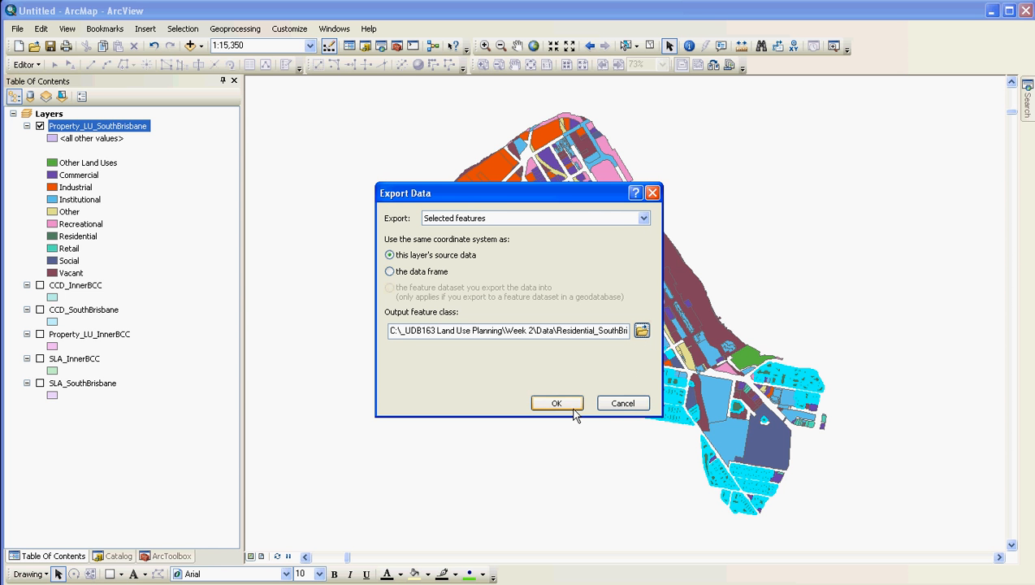
pyautogui.click(556, 403)
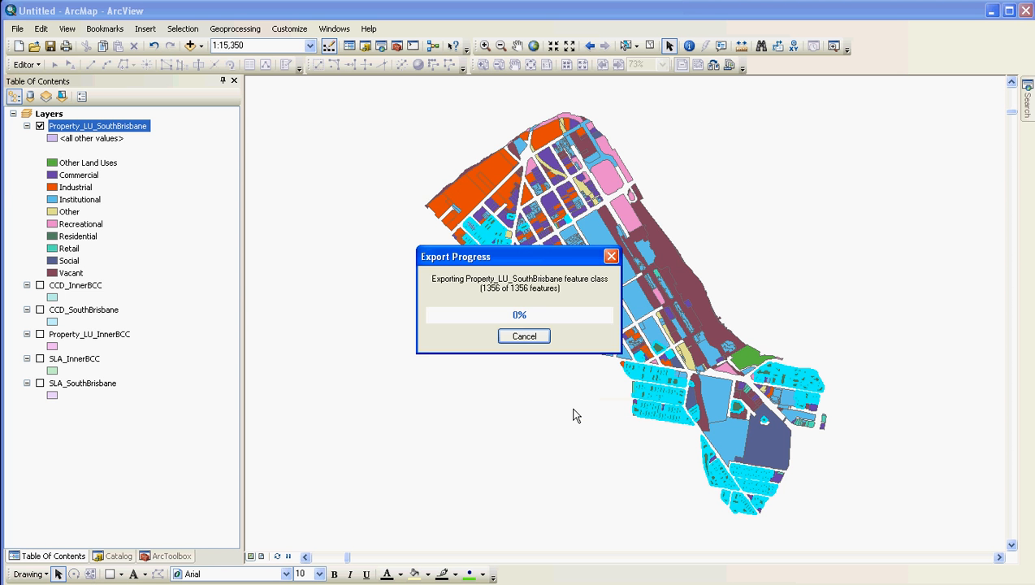